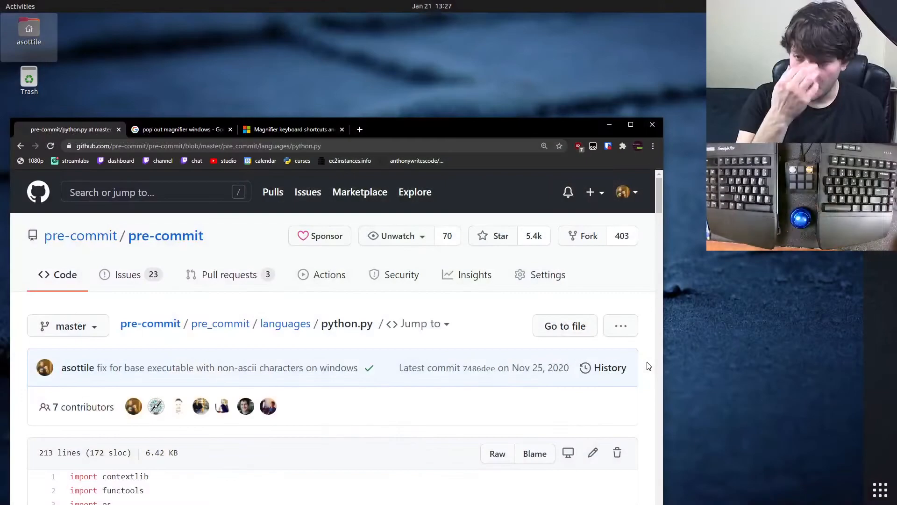
mouse_move(176, 305)
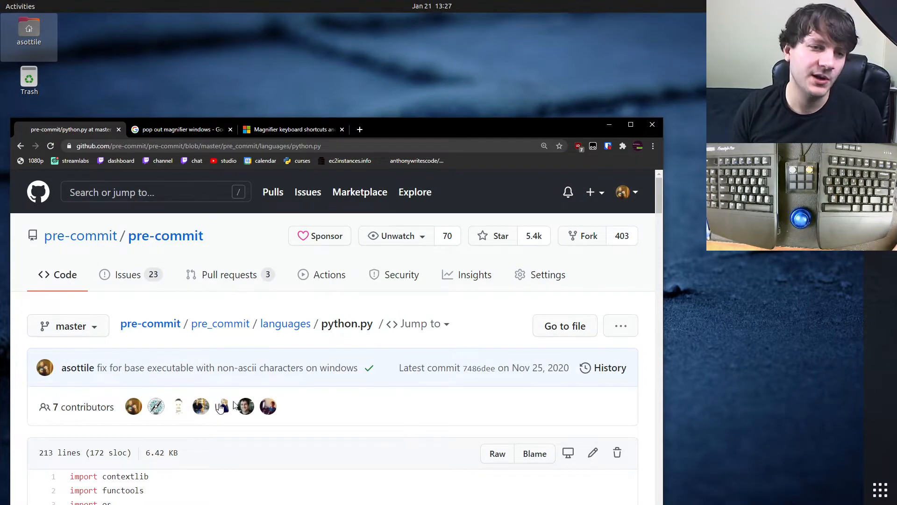
- Scroll python.py down past the imports to line 28 and the _version_info function
scroll("down", 3)
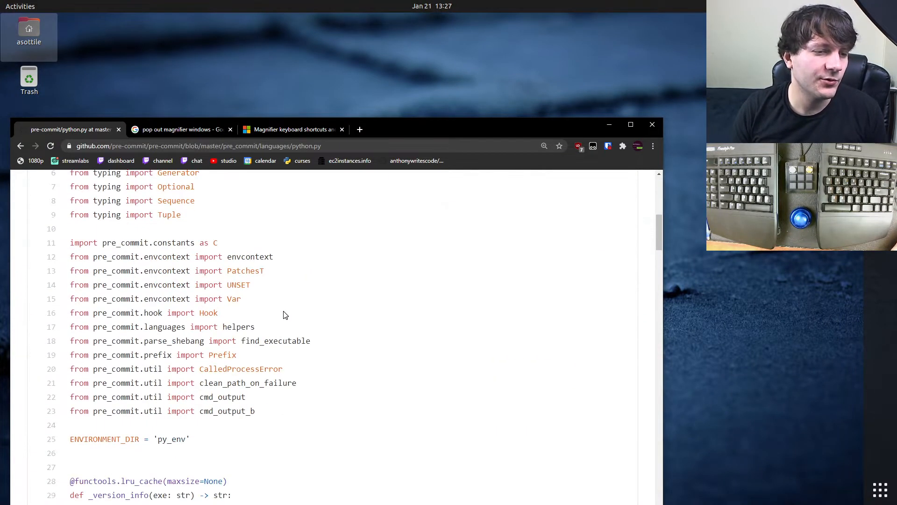
scroll("down", 3)
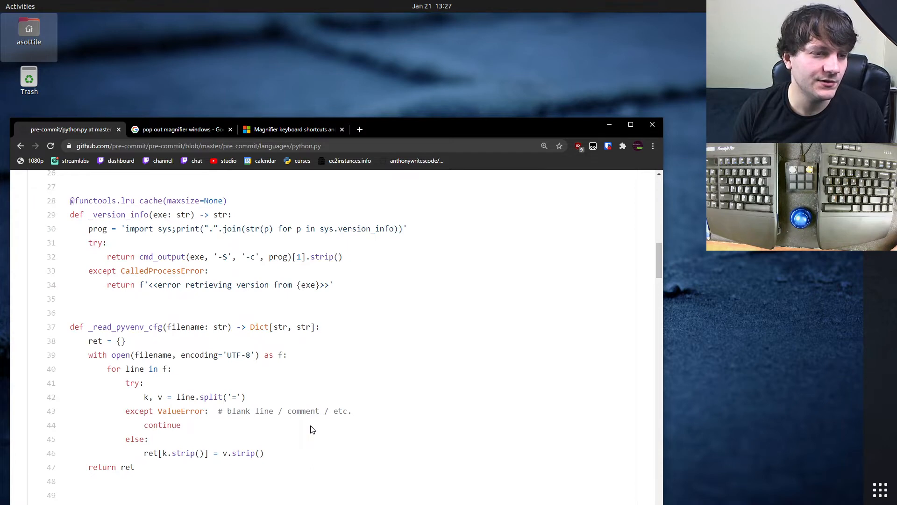
left_click(51, 201)
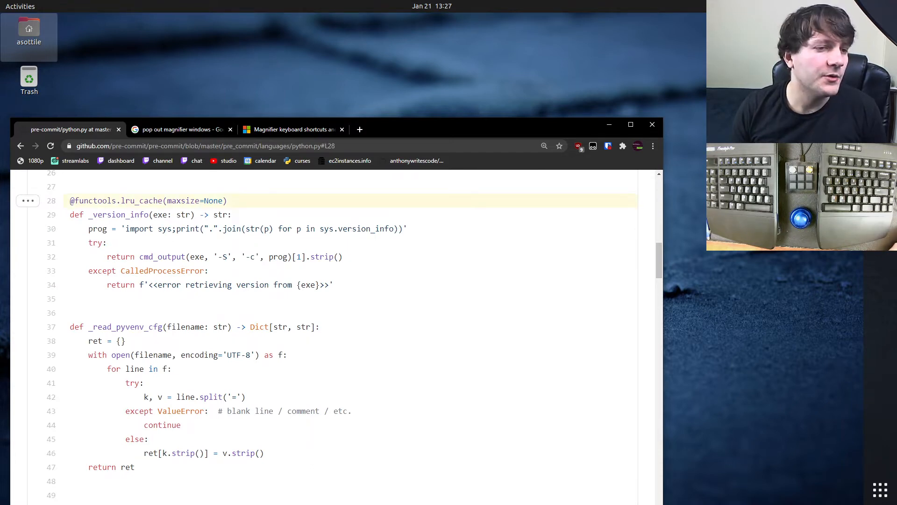
mouse_move(52, 292)
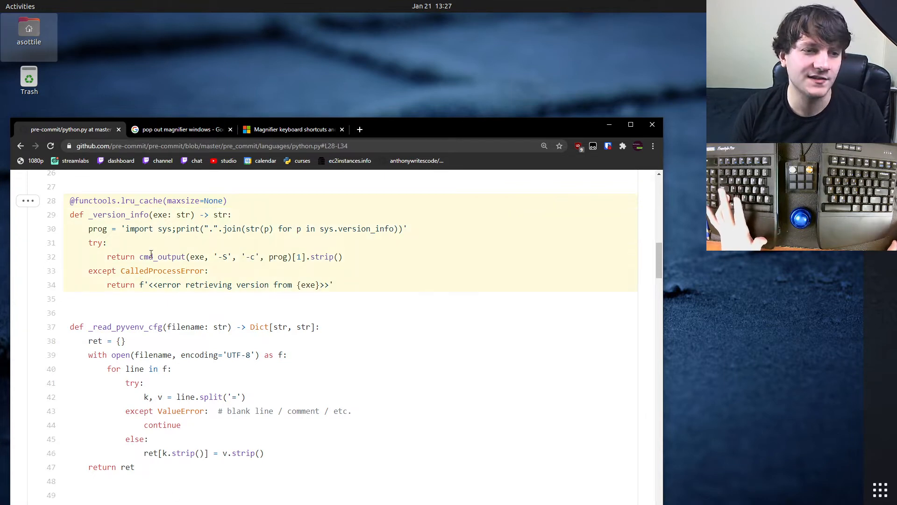
mouse_move(157, 260)
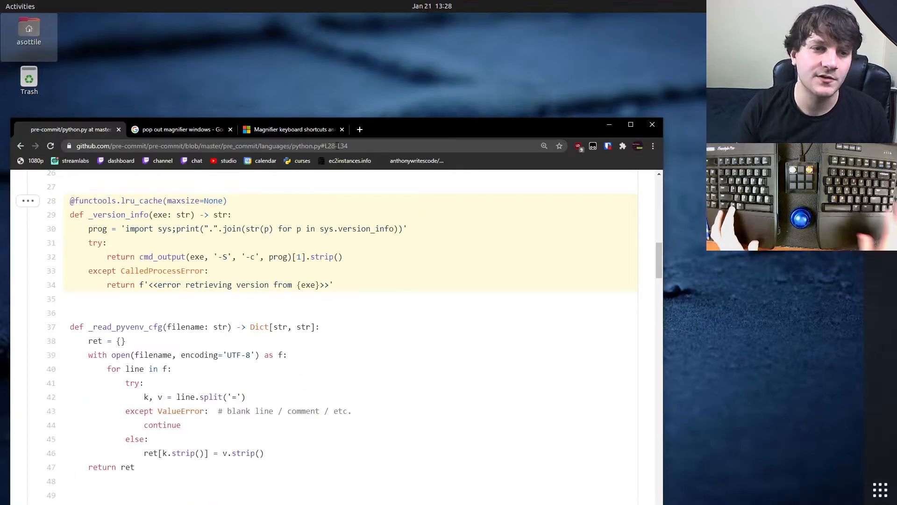
- Open the #L28-L34 python.py link in a second browser tab
left_click(471, 129)
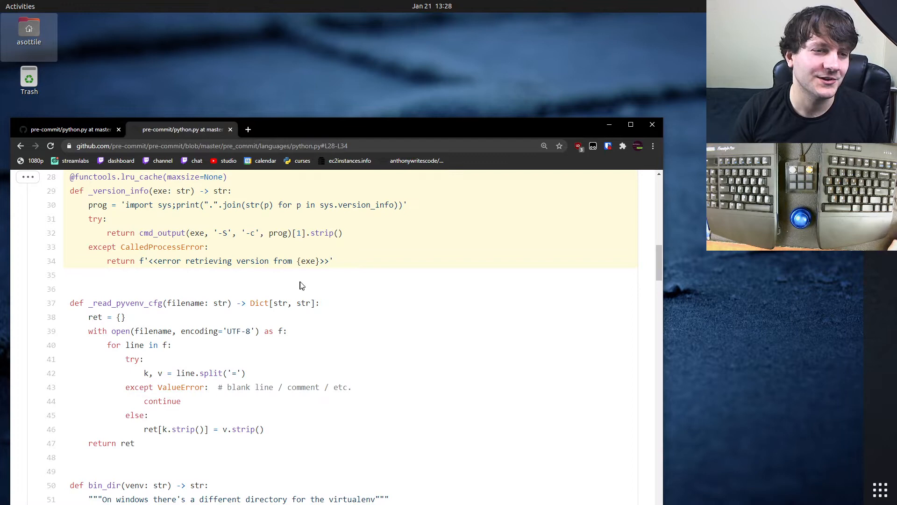
double_click(162, 232)
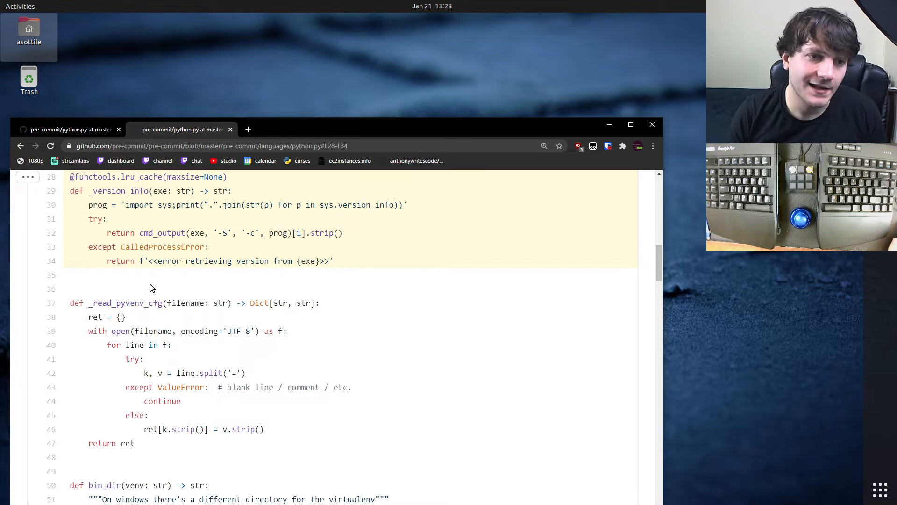
scroll("up", 3)
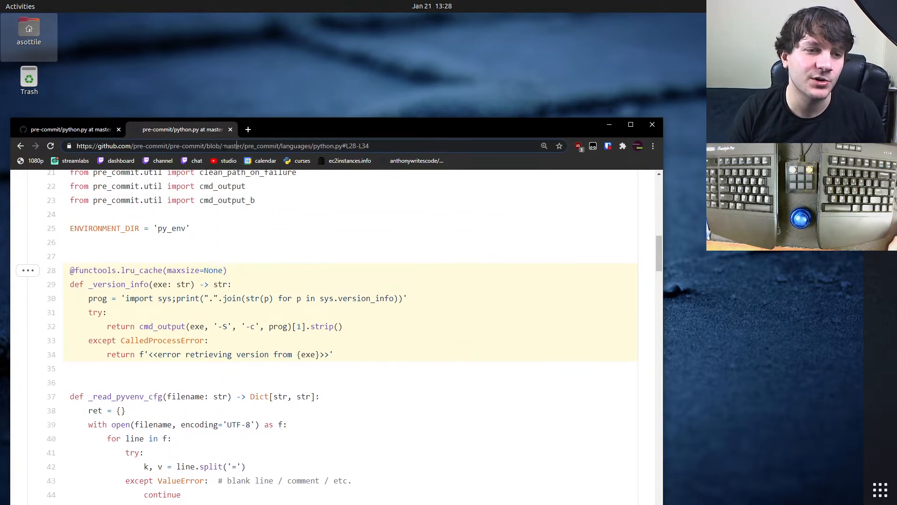
double_click(232, 146)
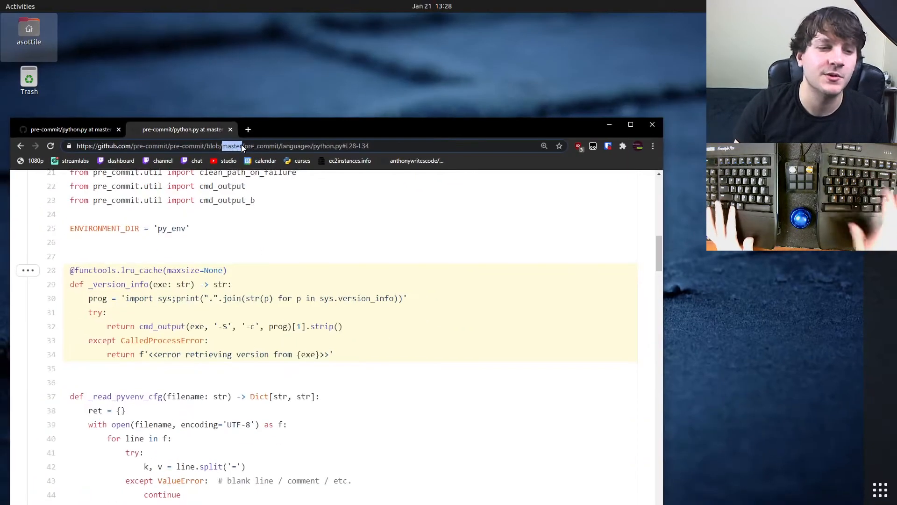
mouse_move(364, 167)
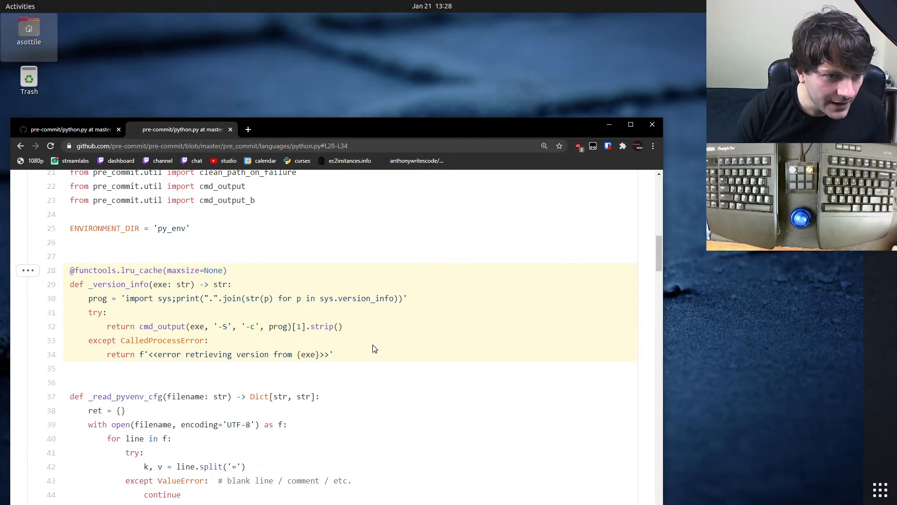
mouse_move(368, 342)
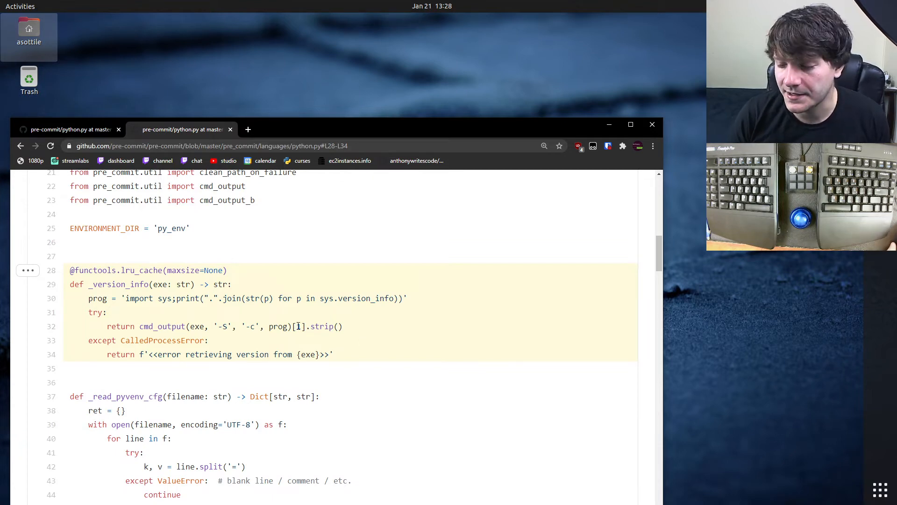
mouse_move(273, 275)
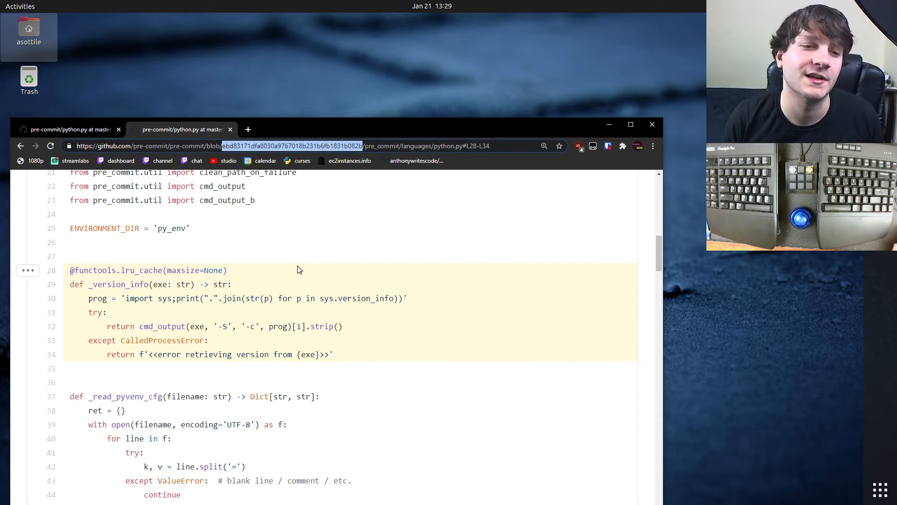
mouse_move(208, 356)
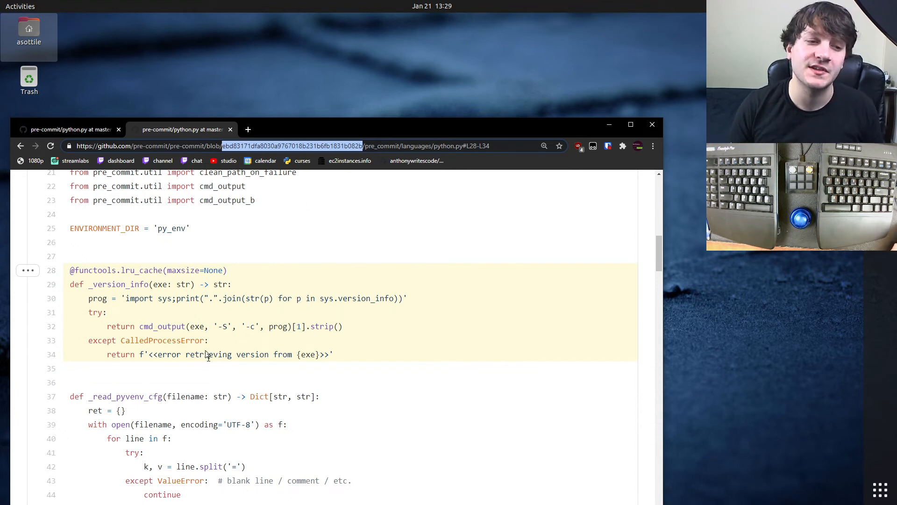
mouse_move(164, 298)
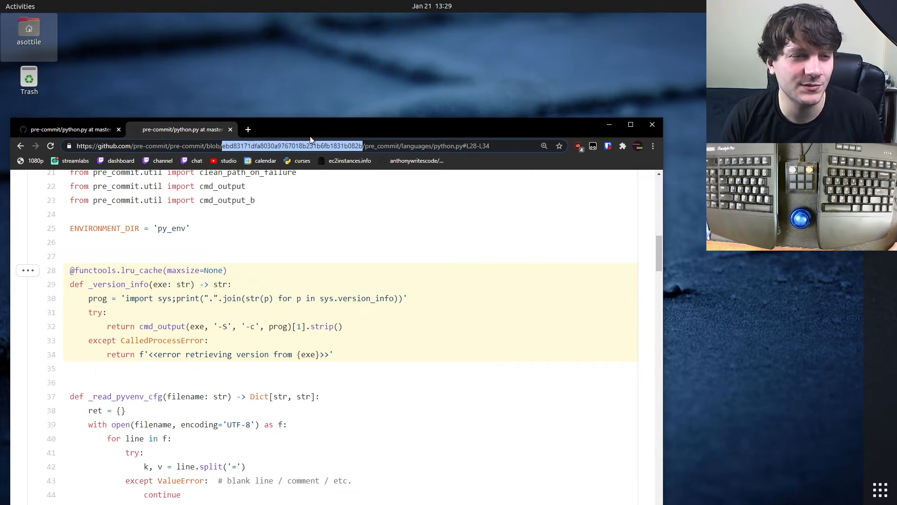
mouse_move(253, 194)
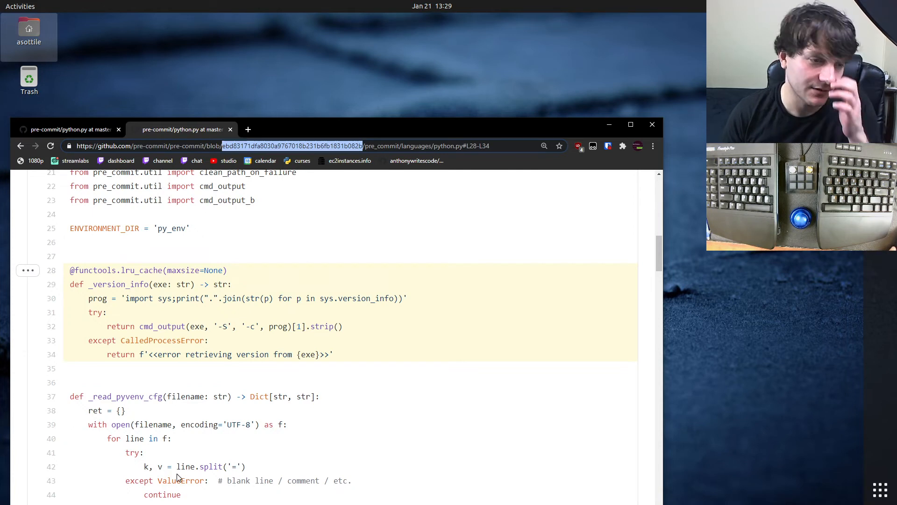
mouse_move(177, 390)
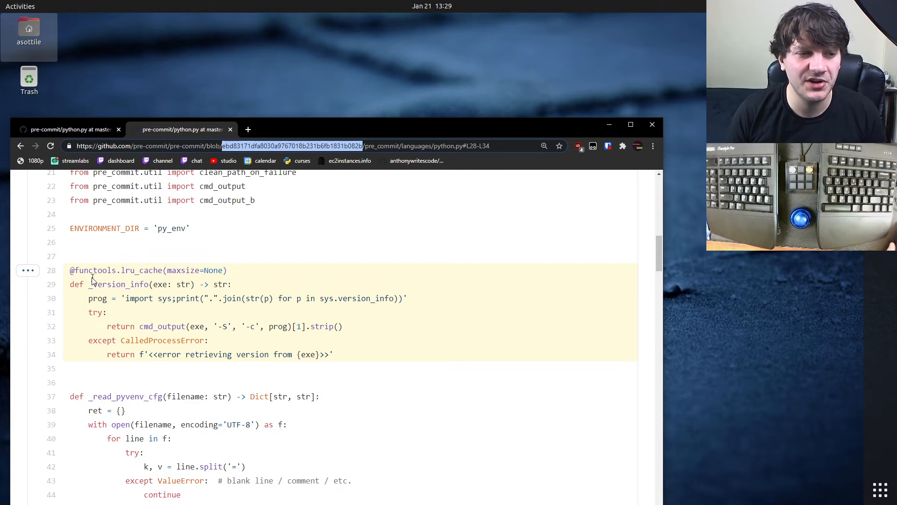
- Copy the commit-pinned permalink (ebd83171…) for lines 28–34 from the line options menu
left_click(28, 270)
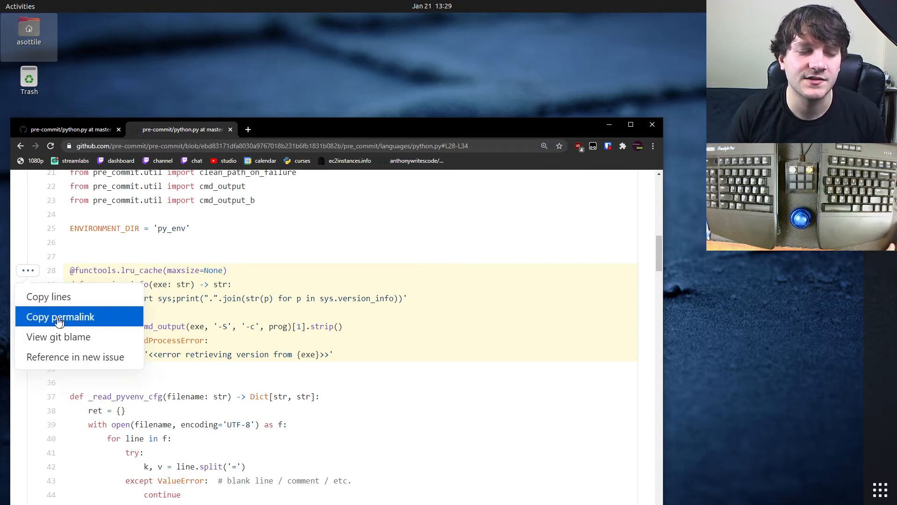
left_click(60, 316)
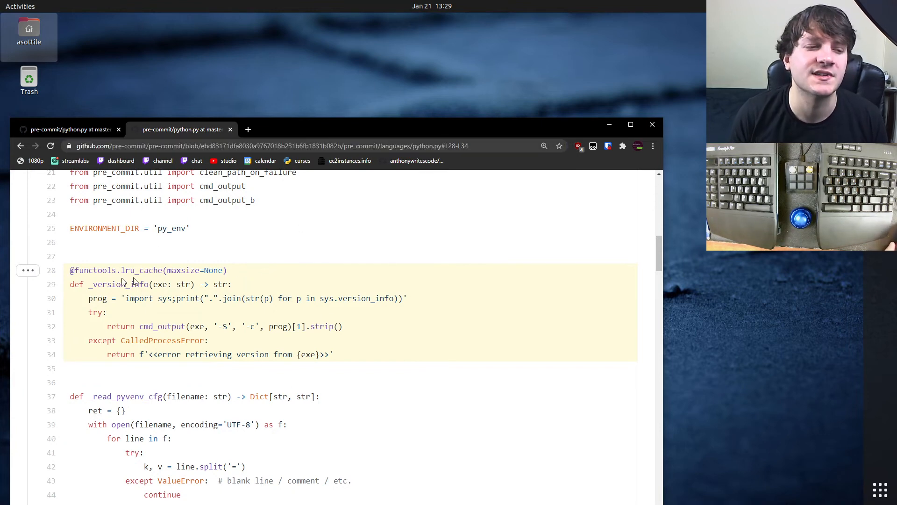
mouse_move(219, 258)
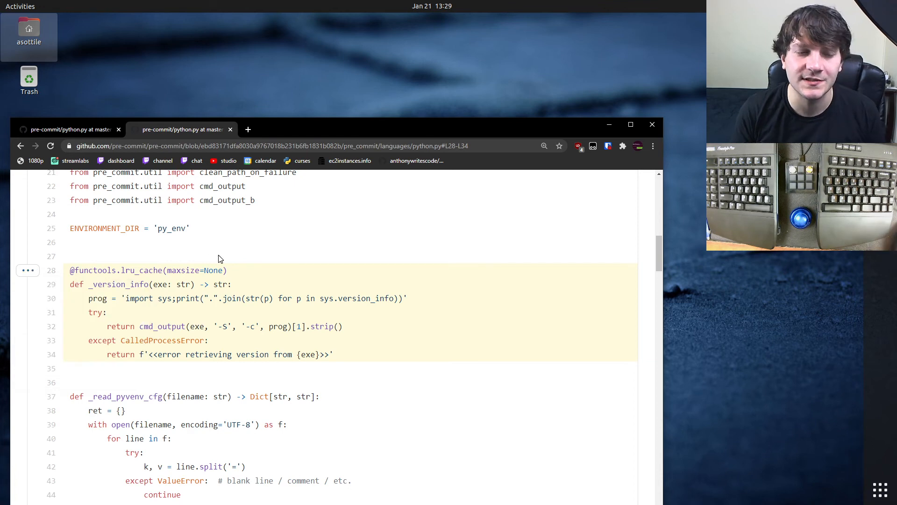